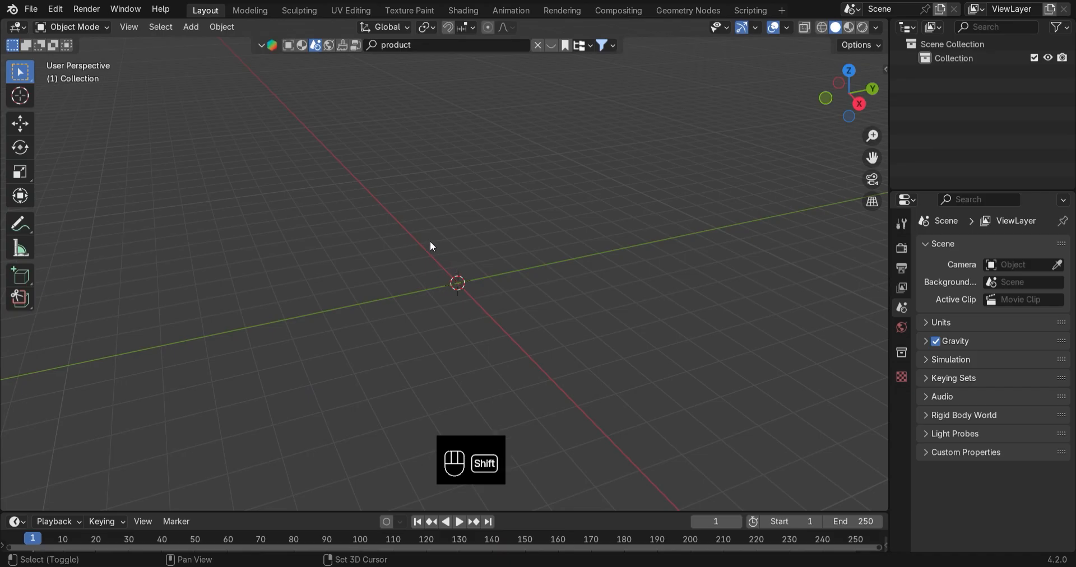
Add a 6-vertex circle mesh at the world origin, forming a hexagon outline
left_click(190, 27)
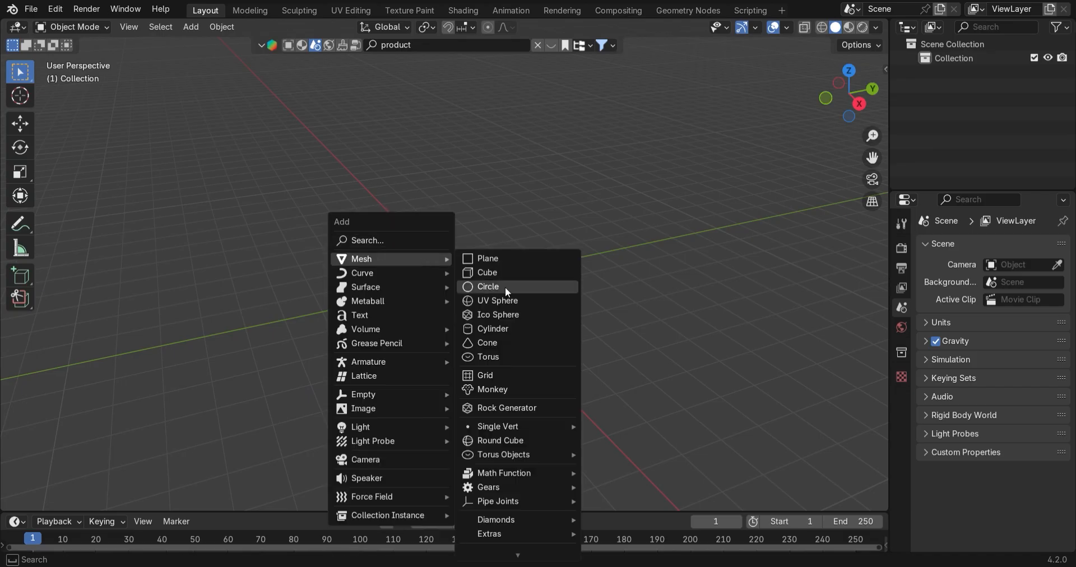
left_click(488, 286)
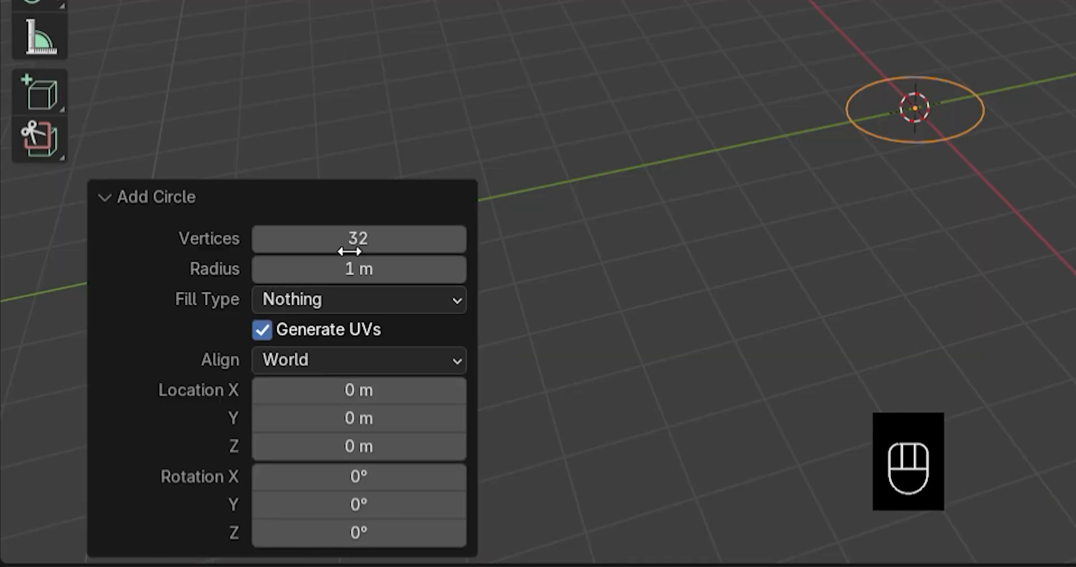
type("6")
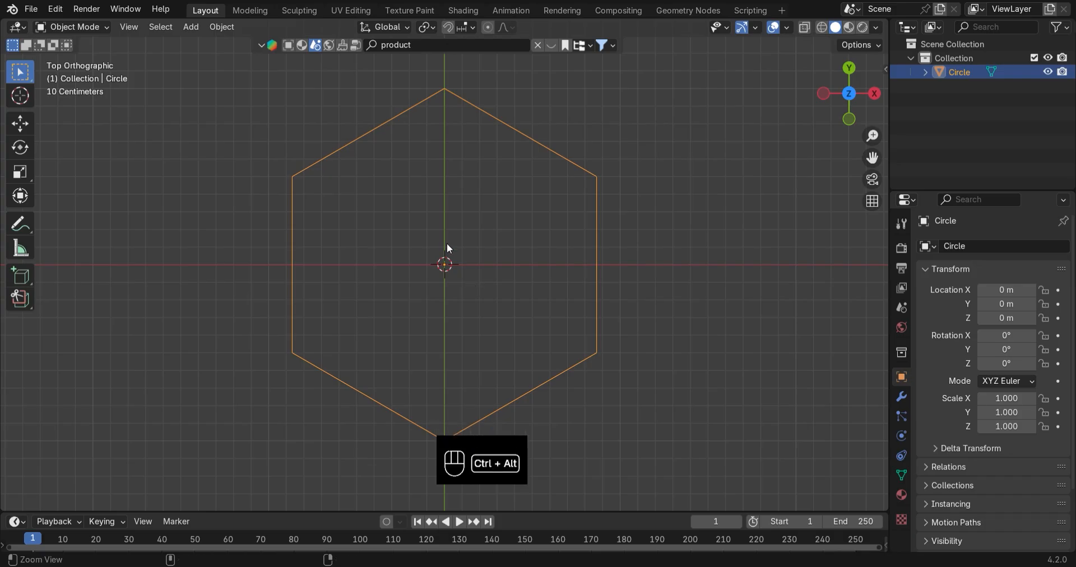
In Edit Mode, subdivide all hexagon edges with 2 cuts and check from front view
key("Tab")
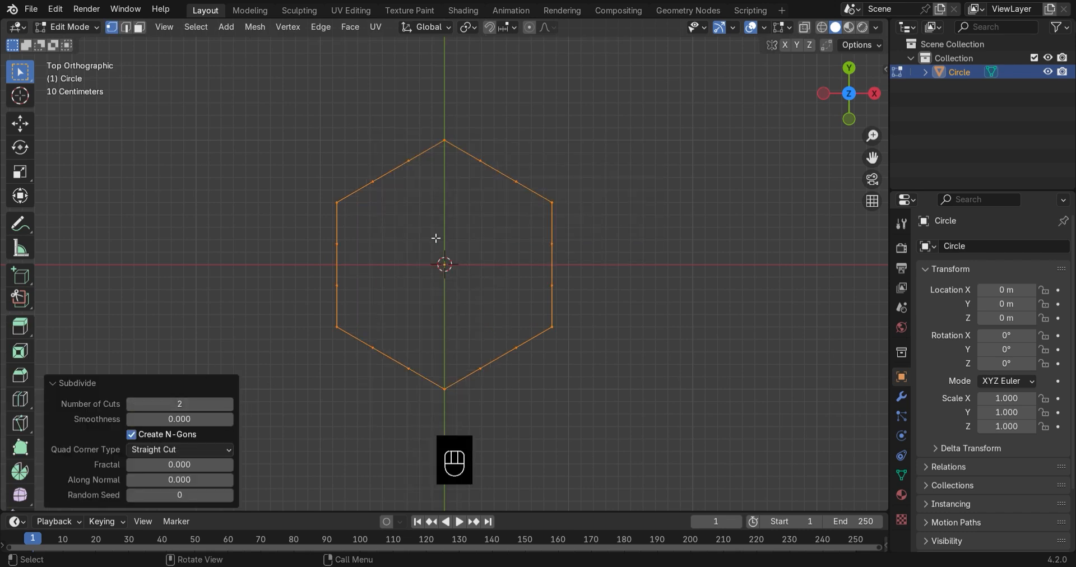
key("KP_1")
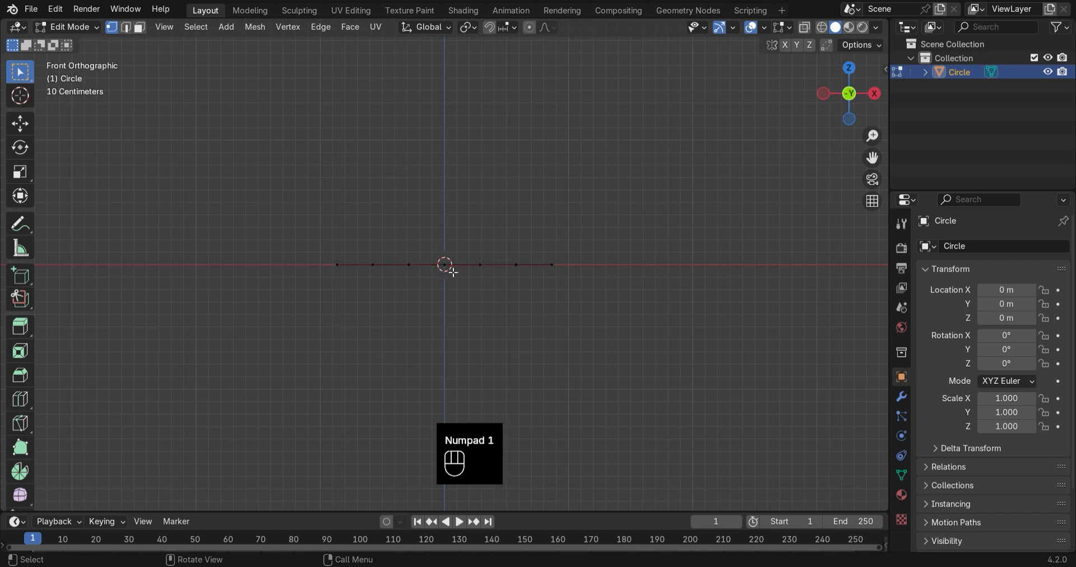
key("e")
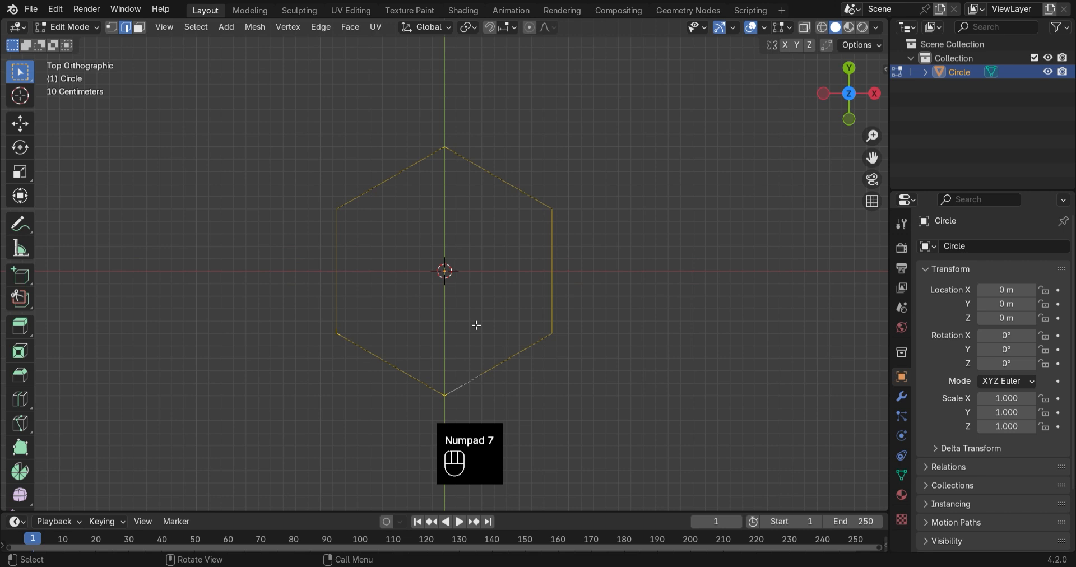
Extrude the edges outward to 1.3 scale, round with LoopTools Circle, rotate -5° on Z
key("s")
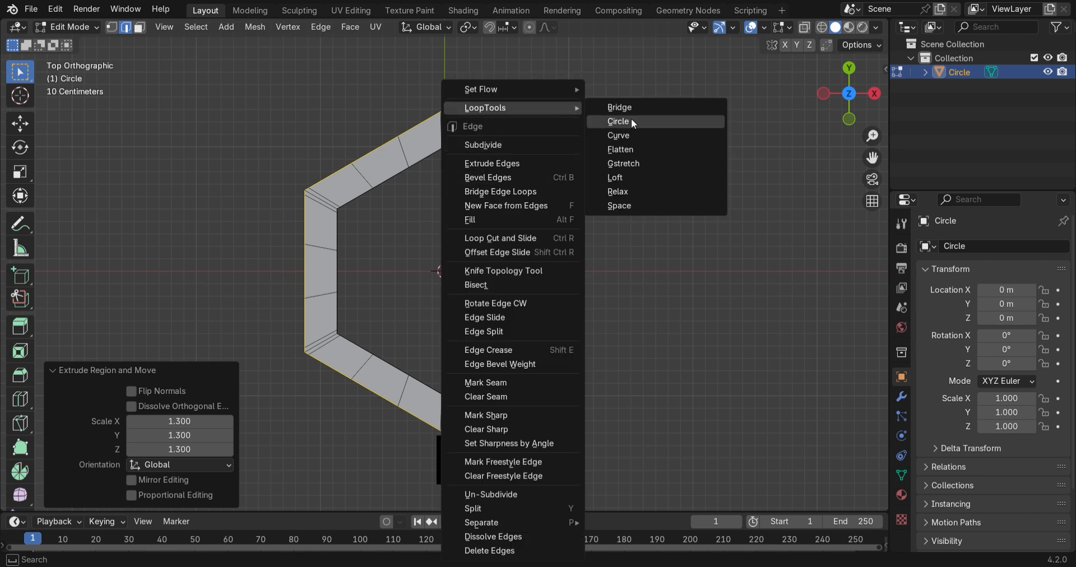
left_click(616, 121)
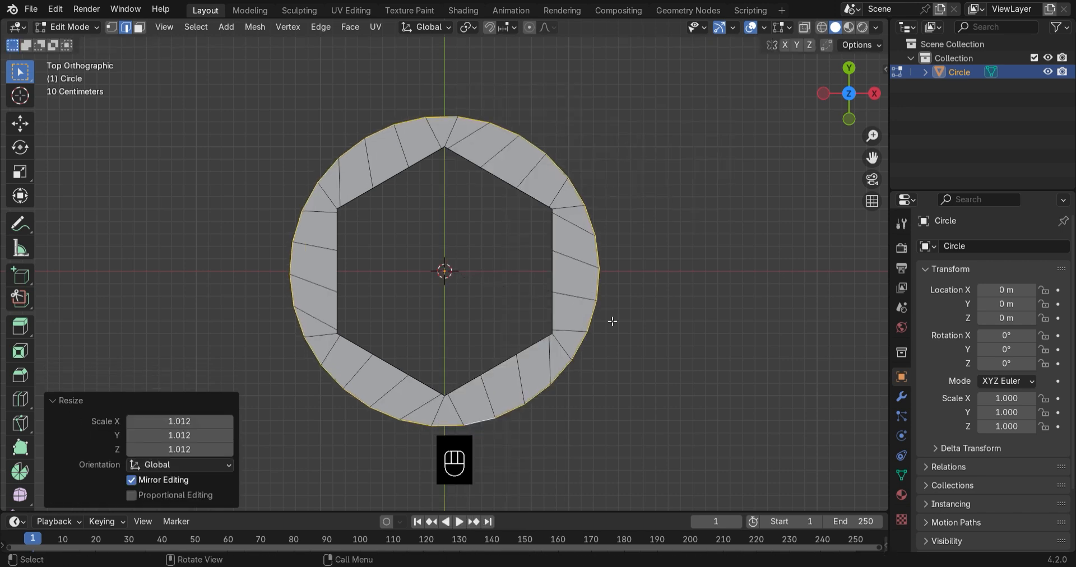
key("r")
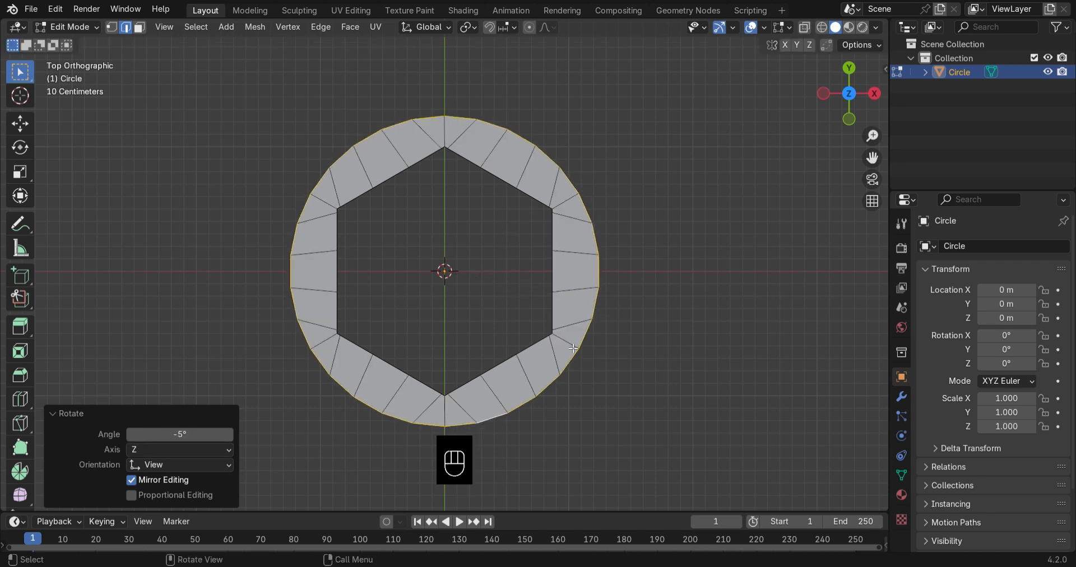
Extrude the round outer loop 0.2 m downward along Z
key("KP_1")
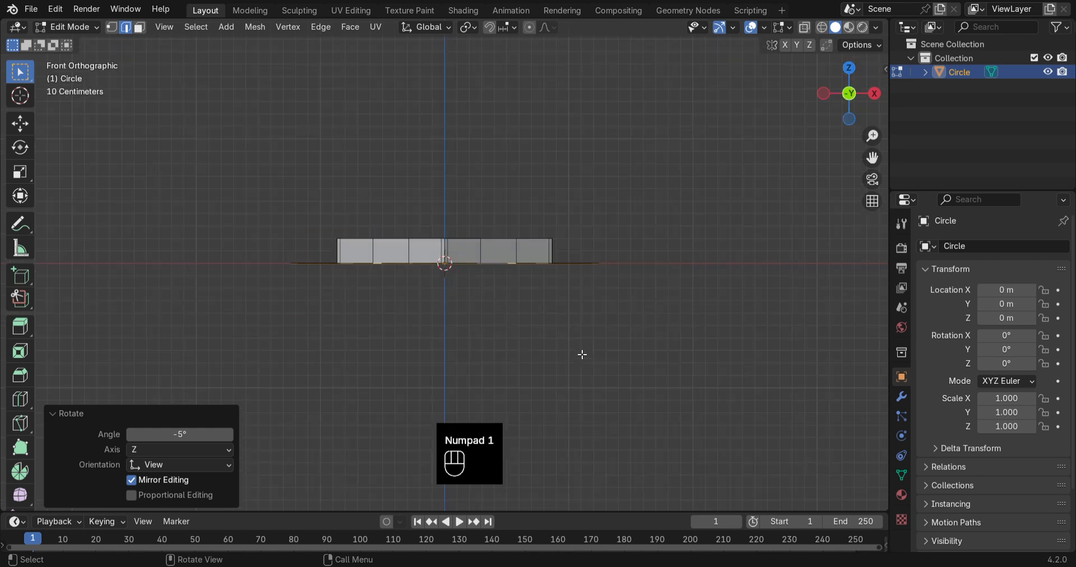
key("z")
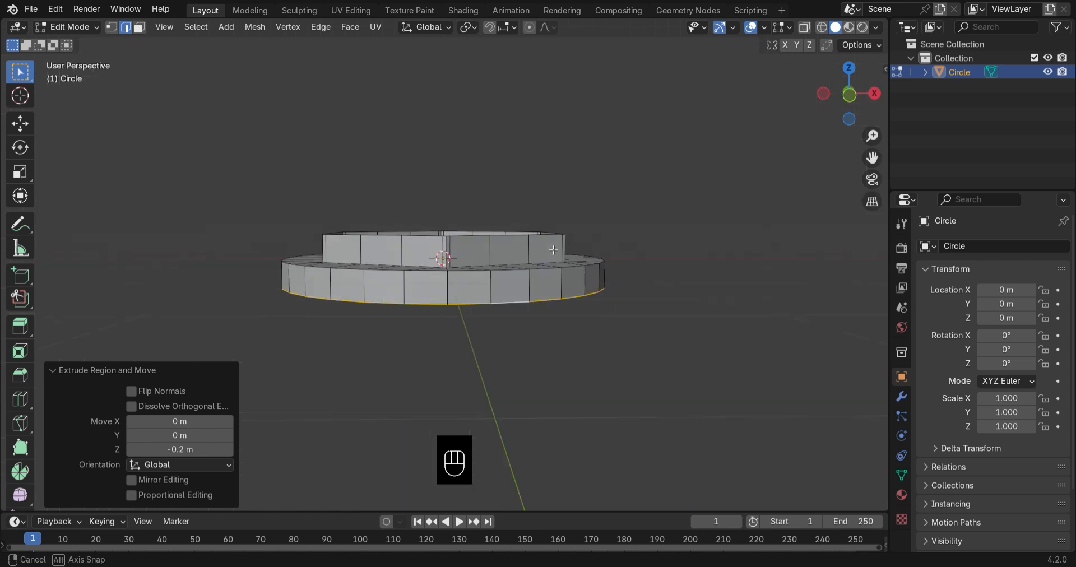
Round the inner hexagon loop into a circle, raise it 0.2 m, and extrude it inward
key("KP_7")
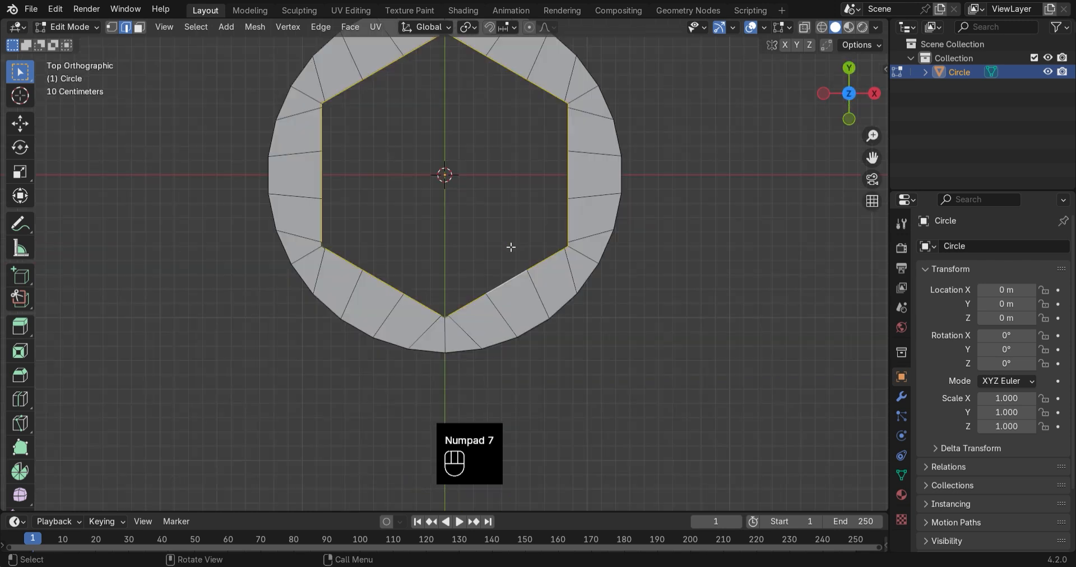
key("s")
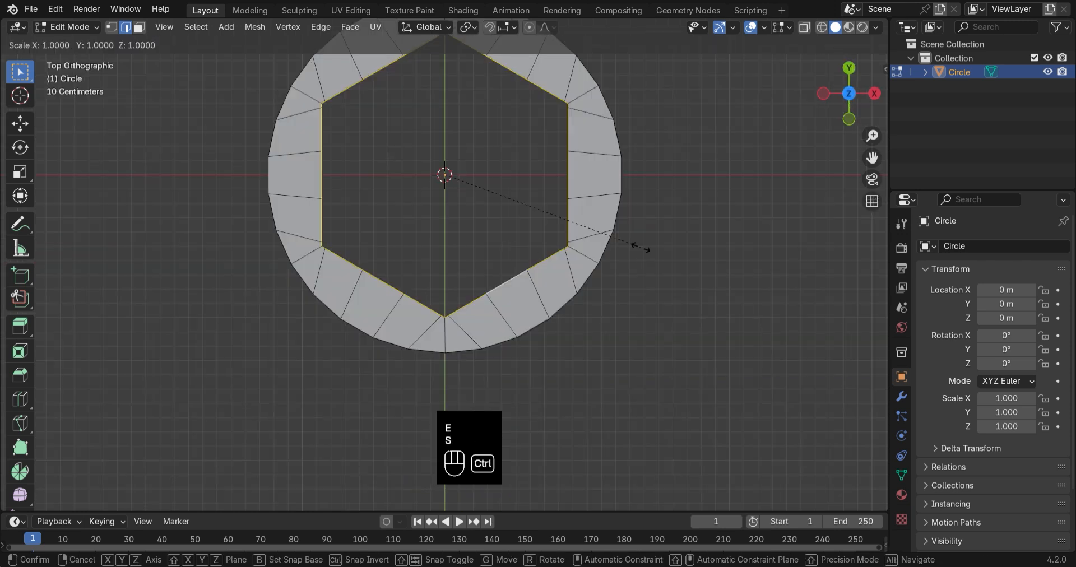
right_click(444, 174)
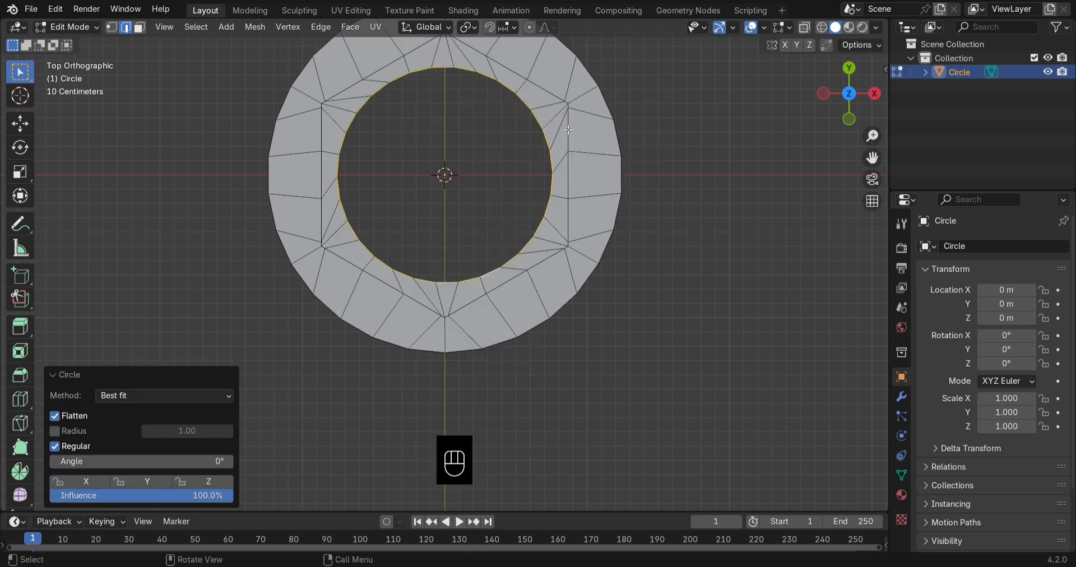
mouse_move(572, 176)
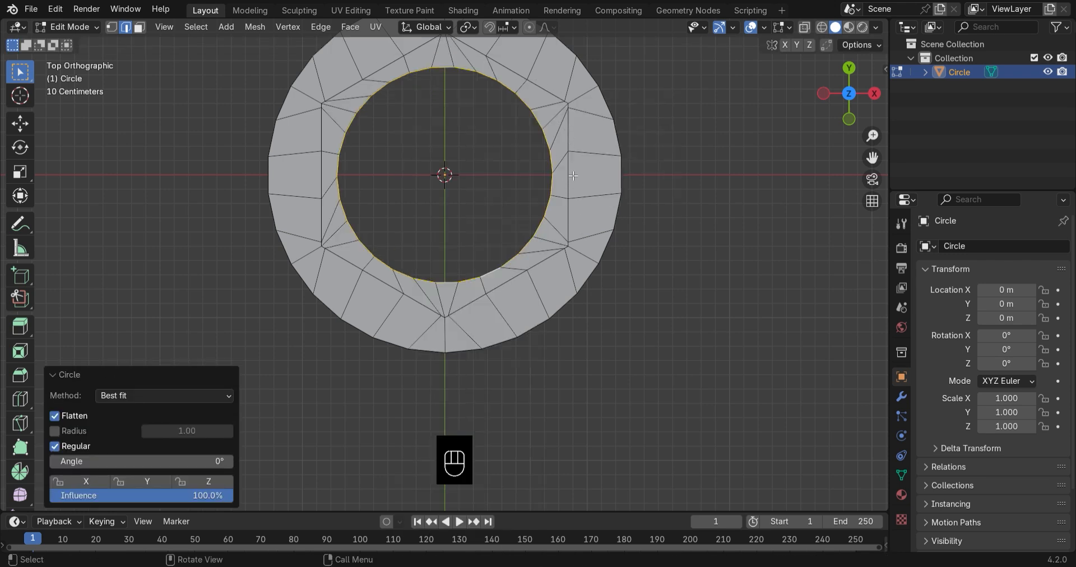
key("r")
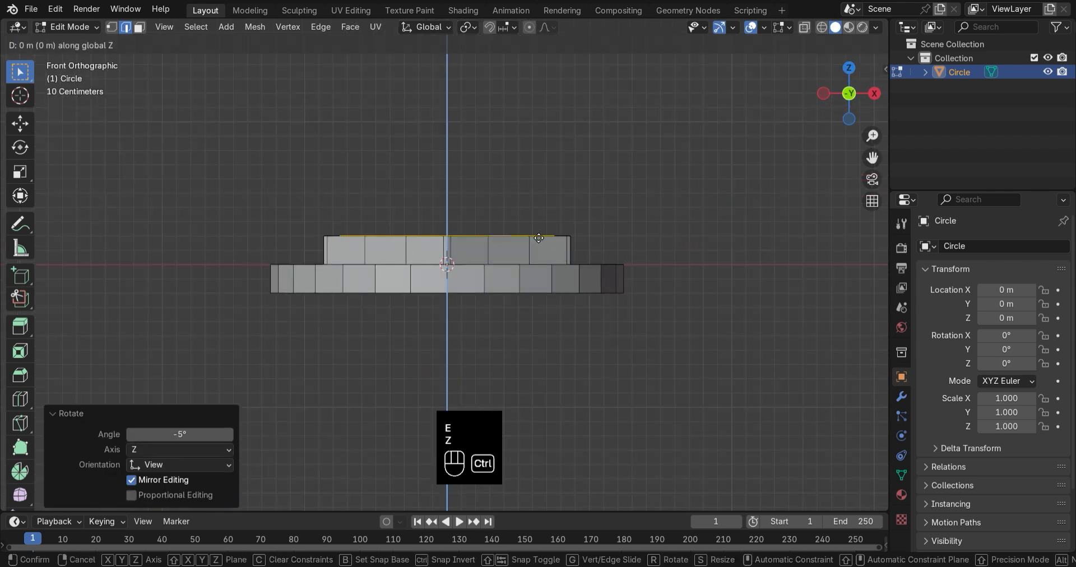
key("e")
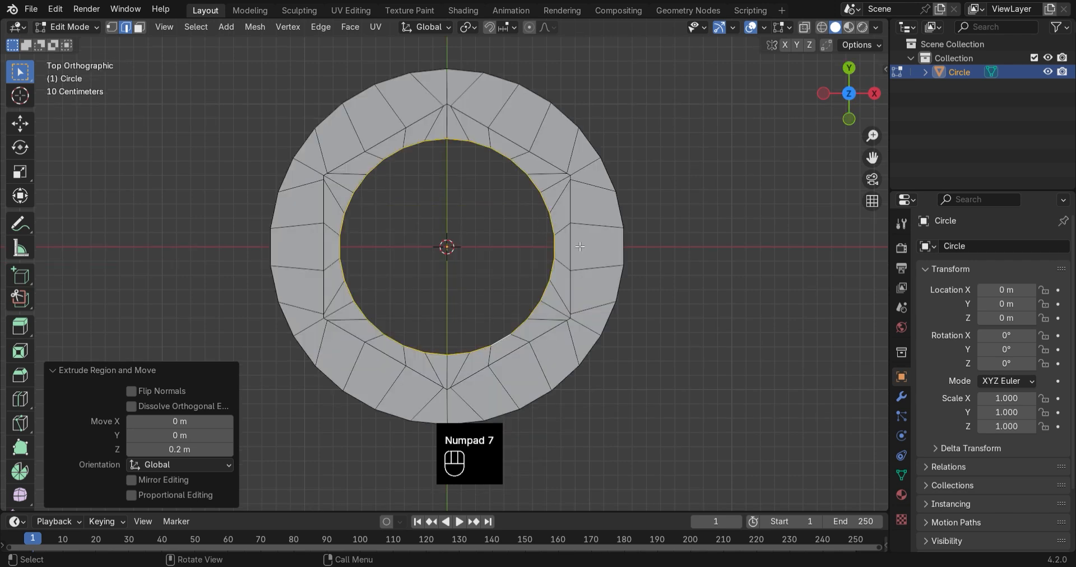
key("s")
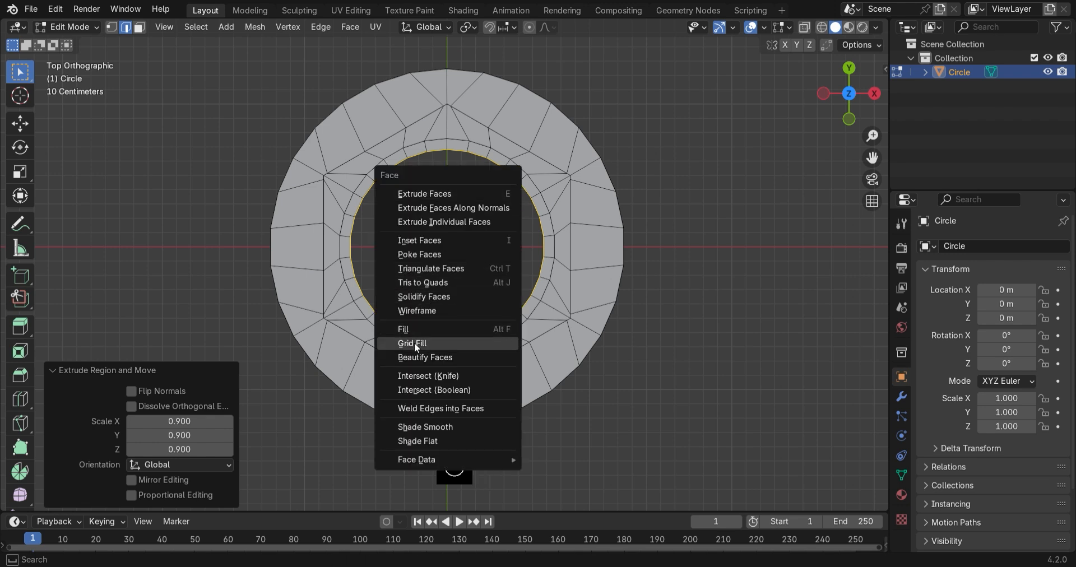
Grid Fill the top and bottom openings, offsetting the fill pattern by one step
left_click(412, 343)
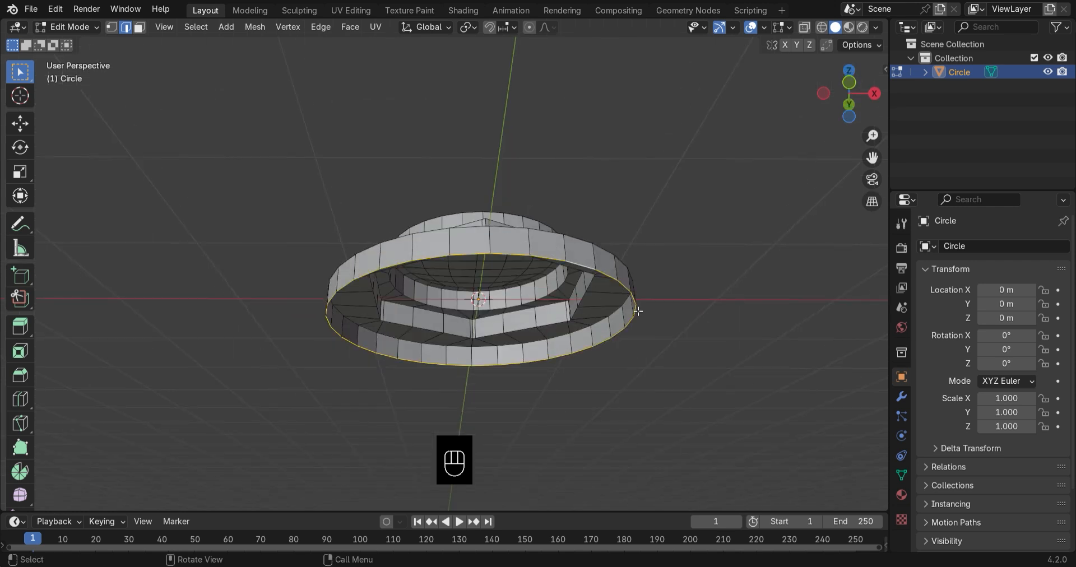
key("s")
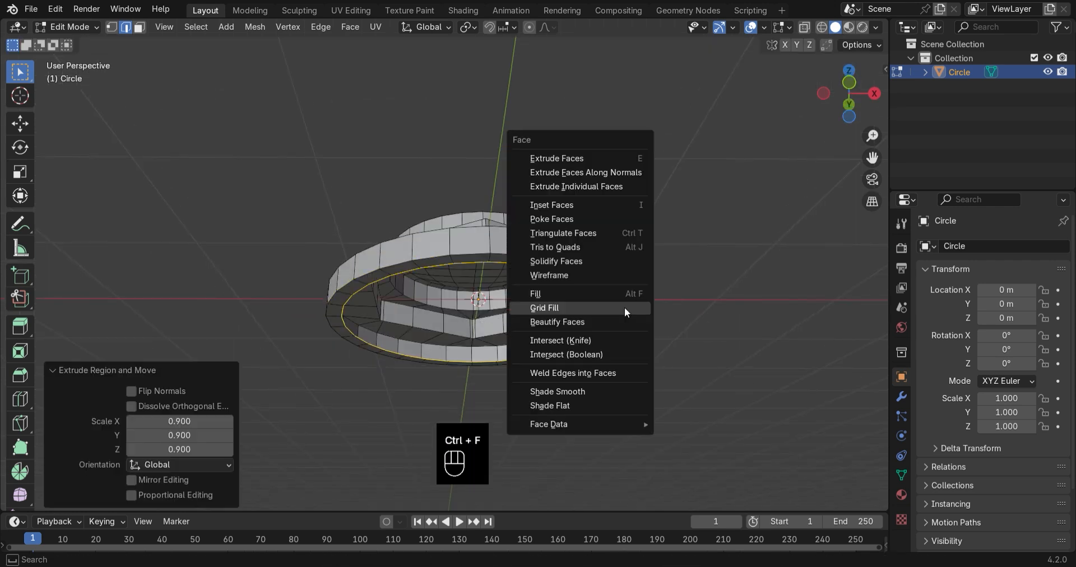
left_click(543, 308)
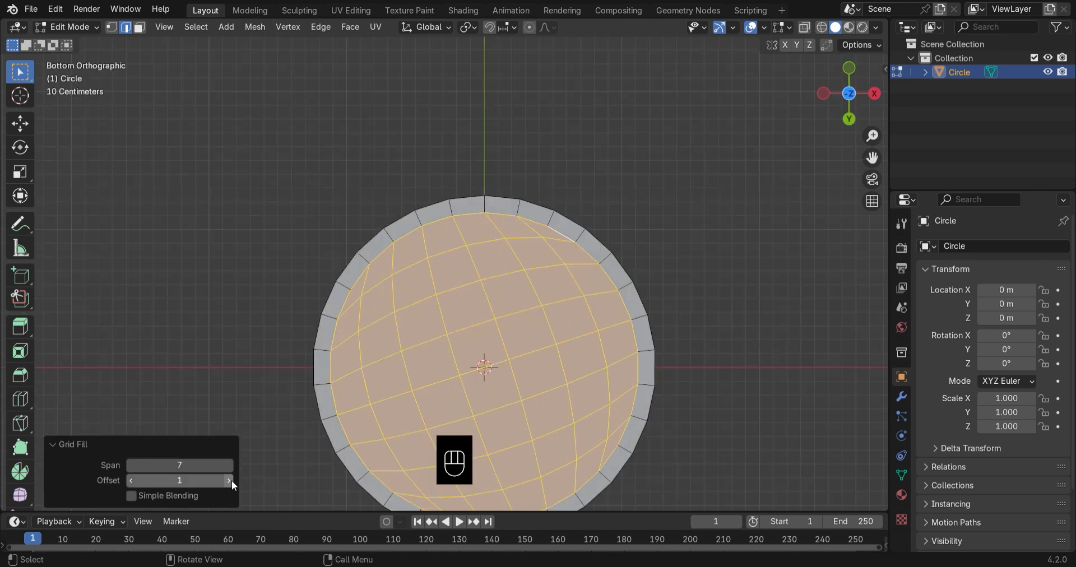
left_click(228, 479)
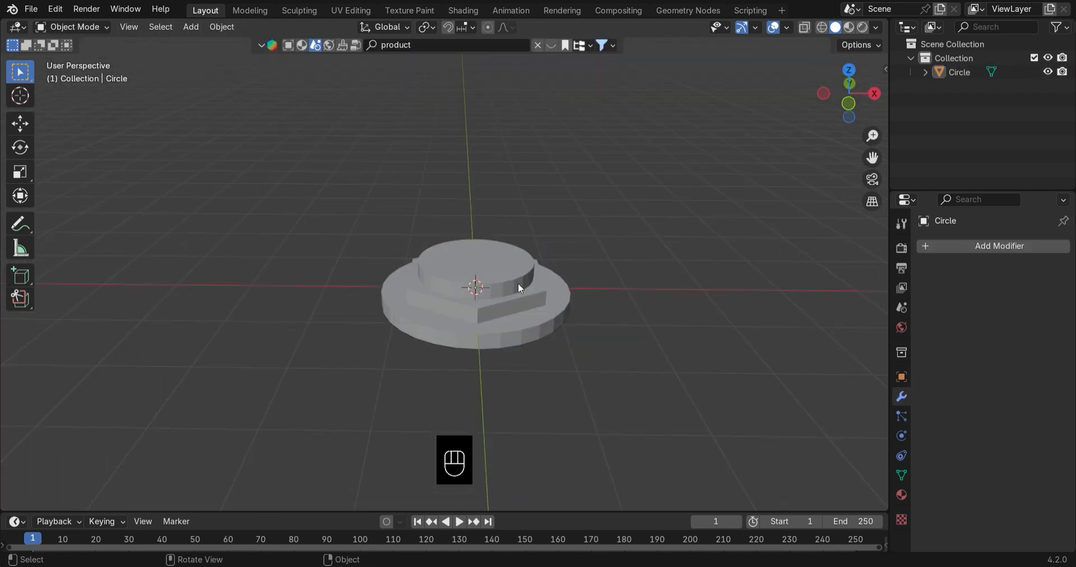
Add a level 3 Subdivision Surface modifier and return to Edit Mode
left_click(997, 246)
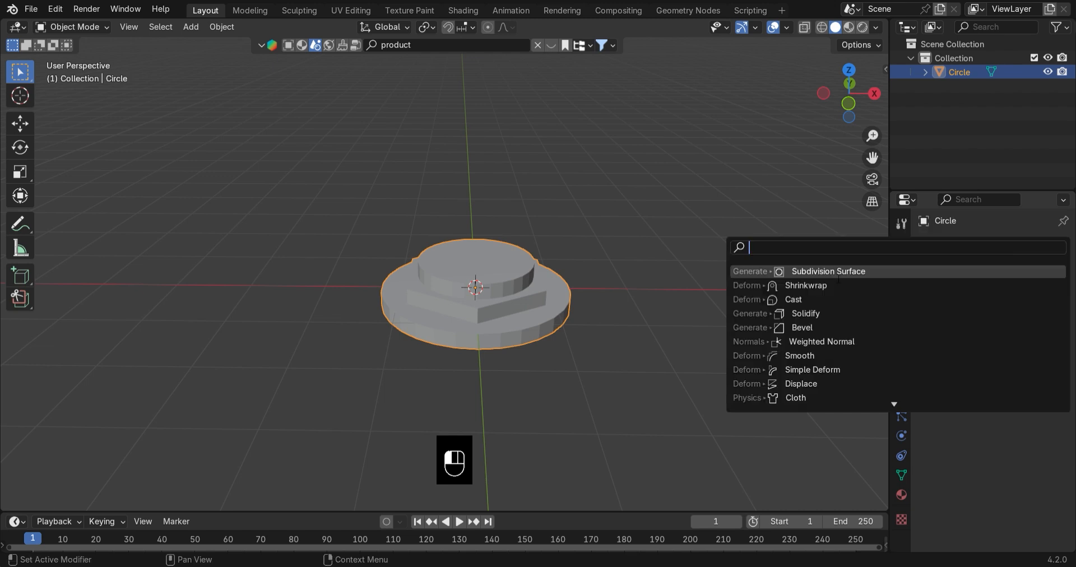
left_click(827, 271)
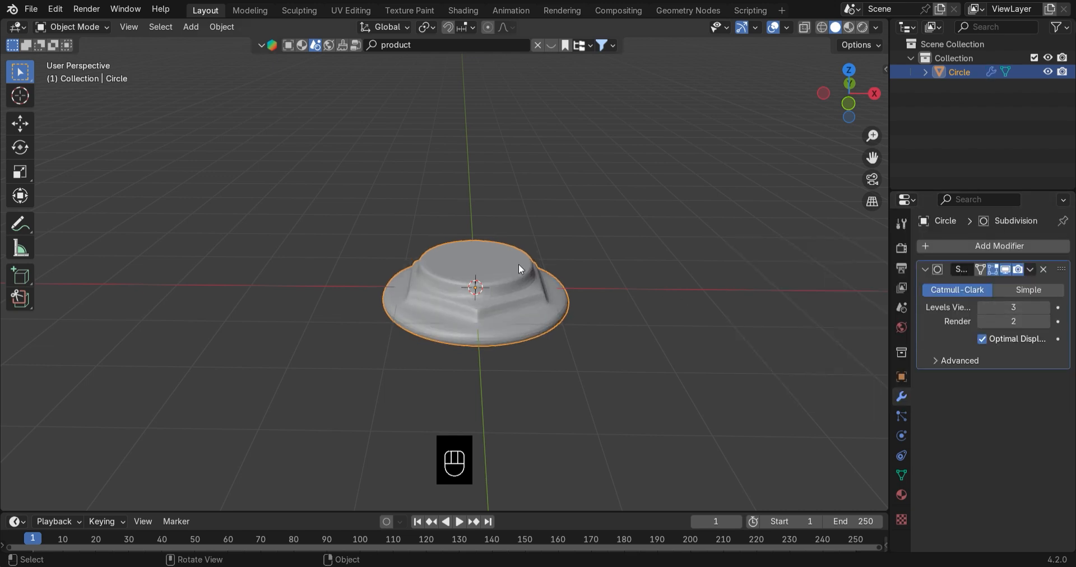
key("Tab")
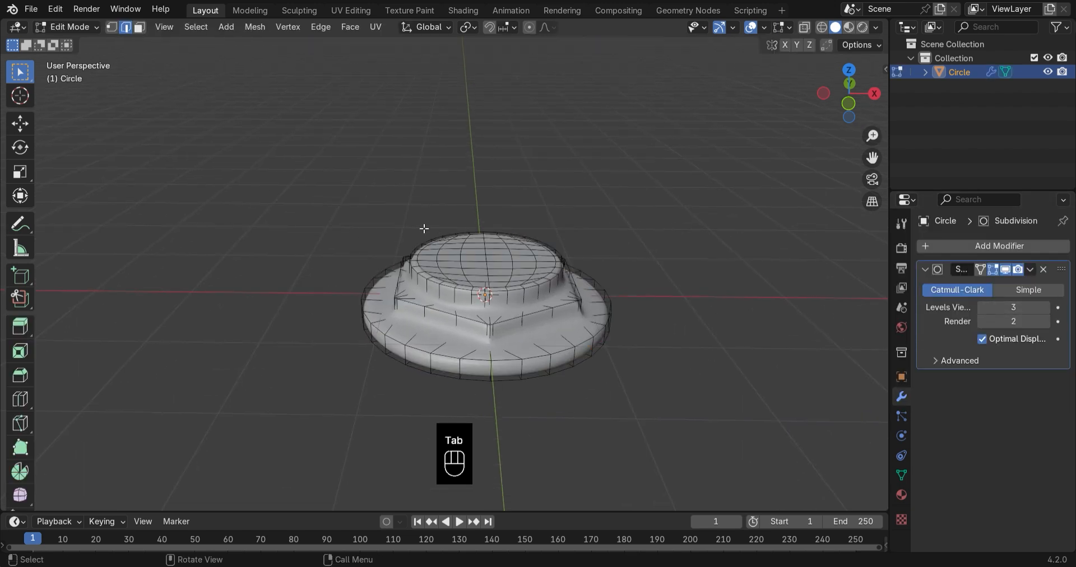
Bevel the tier edge loops with 2 segments and Arc outer miter, then exit Edit Mode
key("Tab")
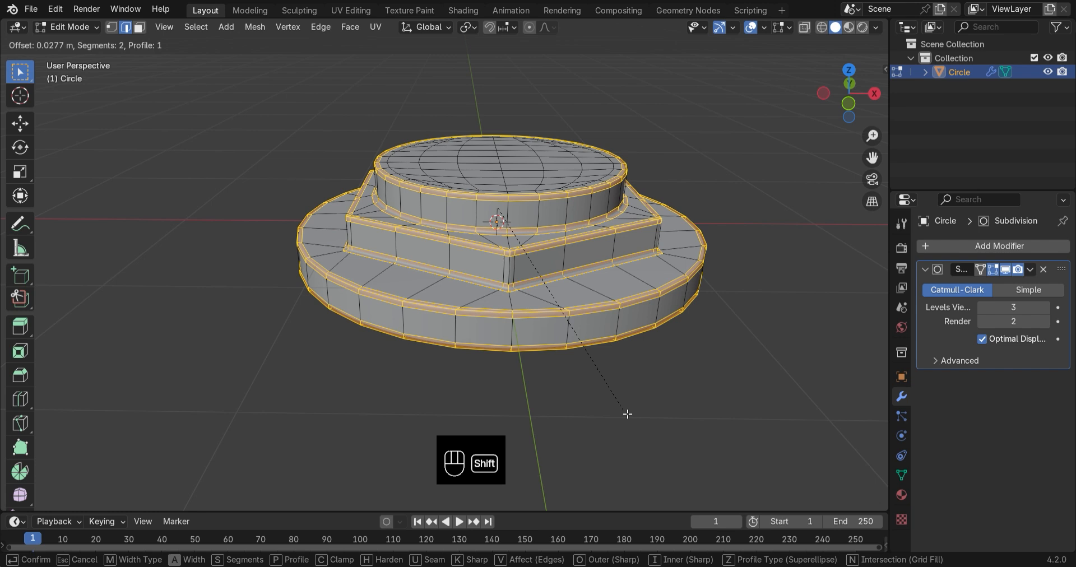
left_click(627, 413)
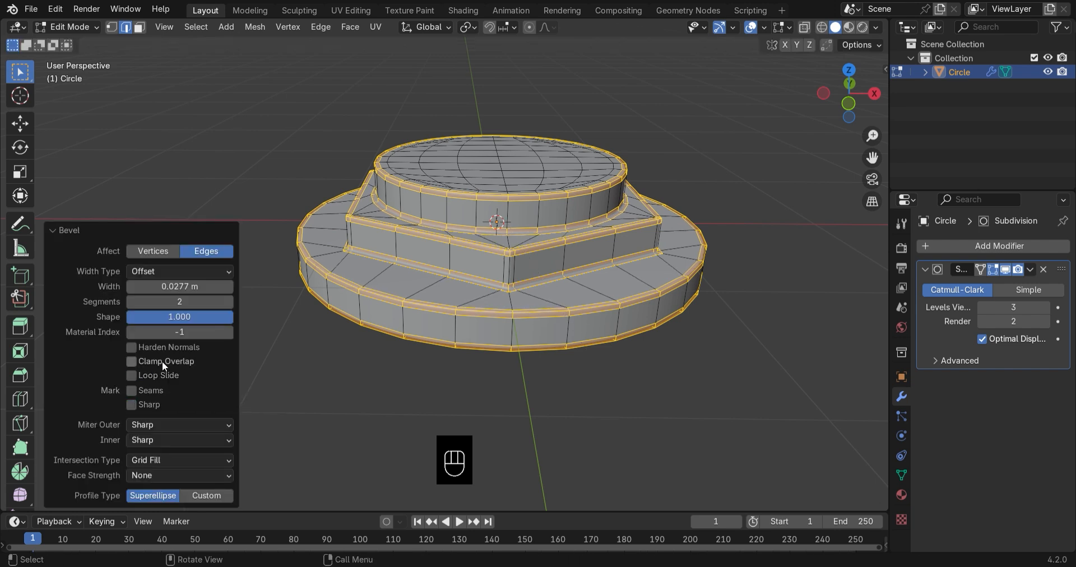
left_click(178, 439)
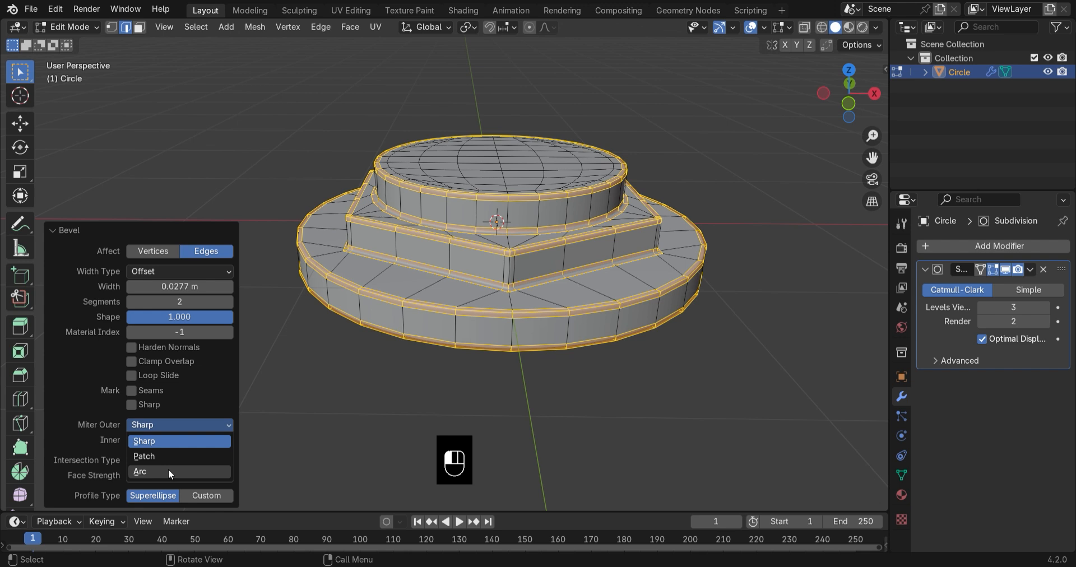
key("Tab")
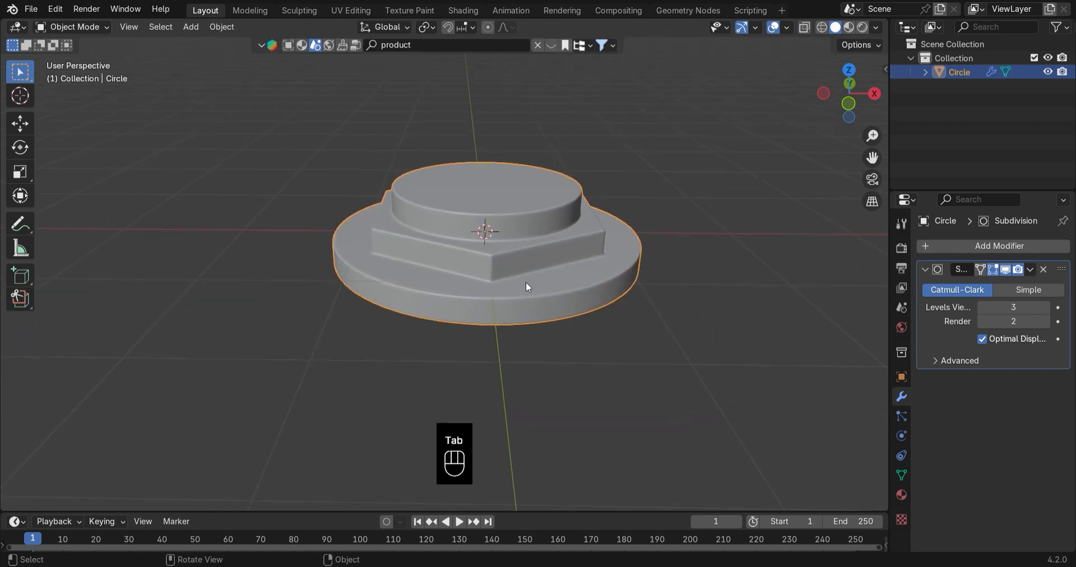